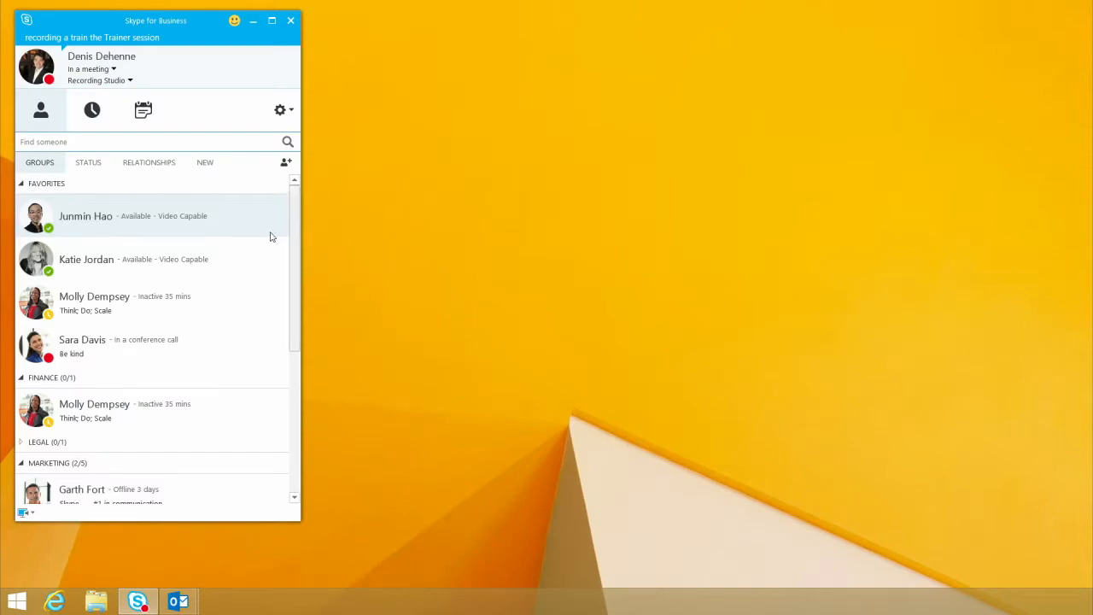
pyautogui.moveTo(151, 222)
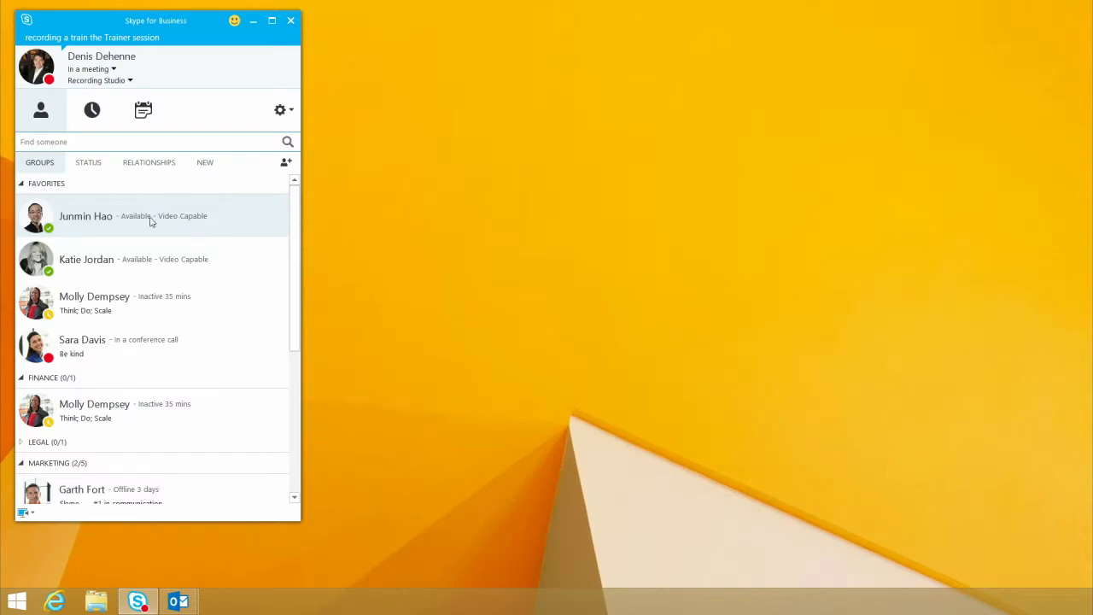
pyautogui.moveTo(127, 223)
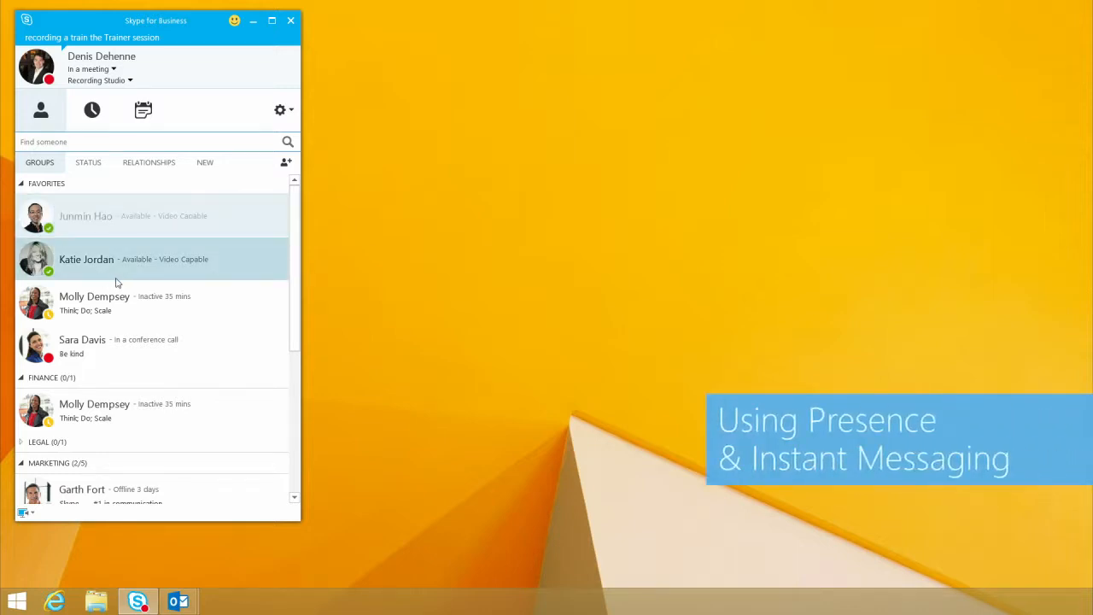
pyautogui.moveTo(379, 293)
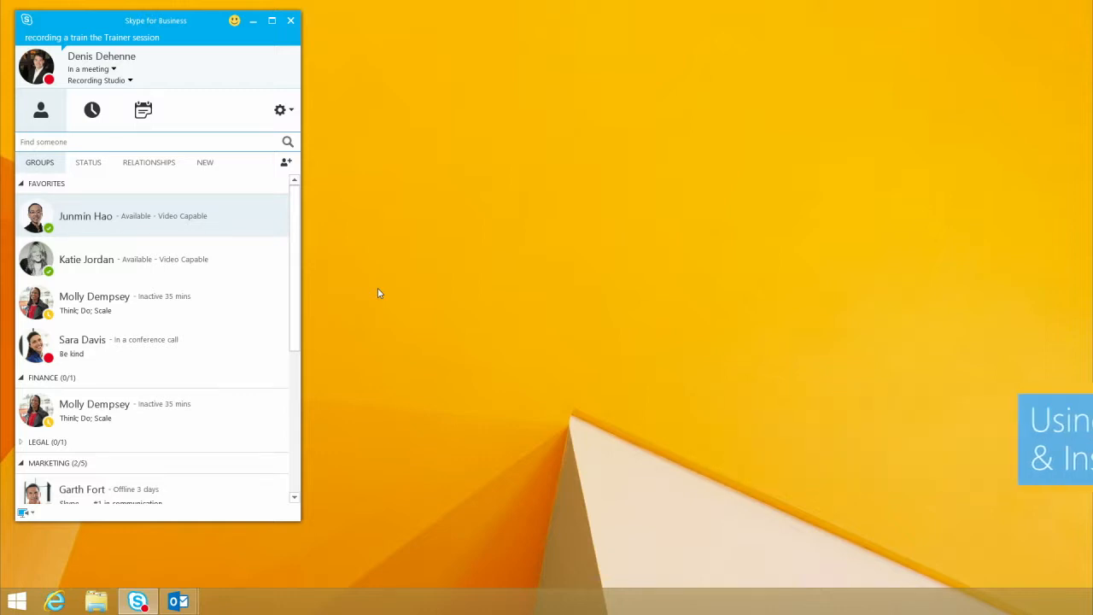
pyautogui.moveTo(339, 287)
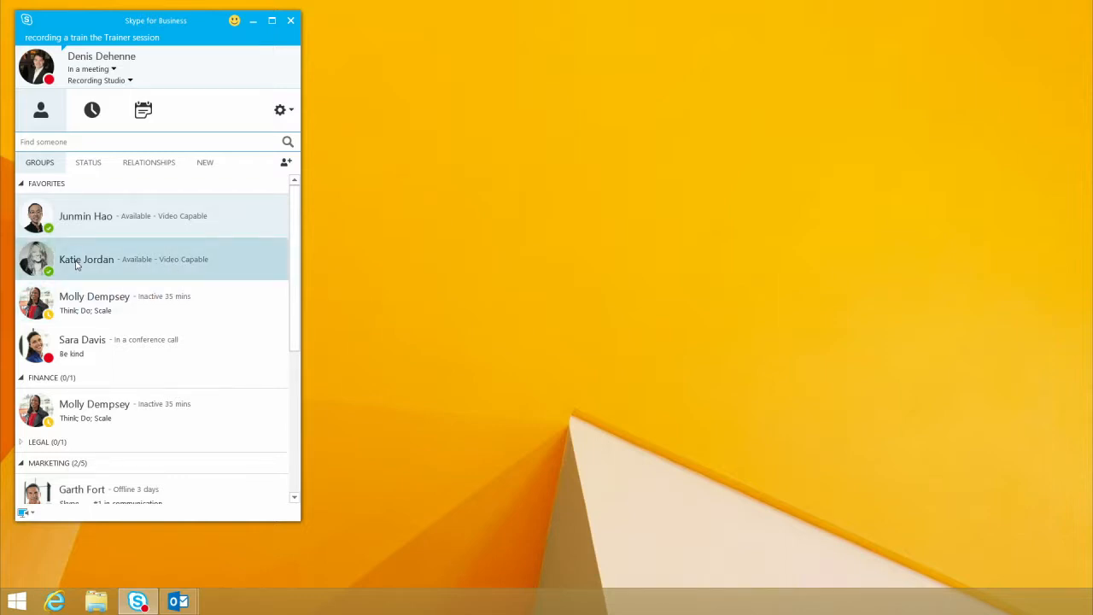
# Start an IM with Katie Jordan and send 'Hi' followed by 'Can you IM ?'.
pyautogui.doubleClick(85, 260)
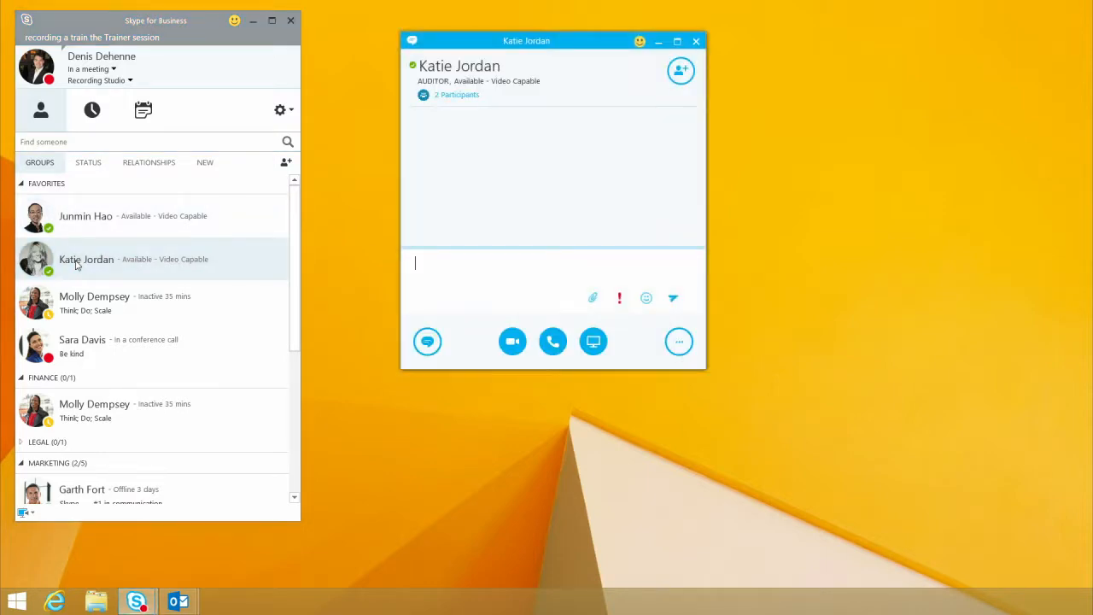
pyautogui.write('Hi')
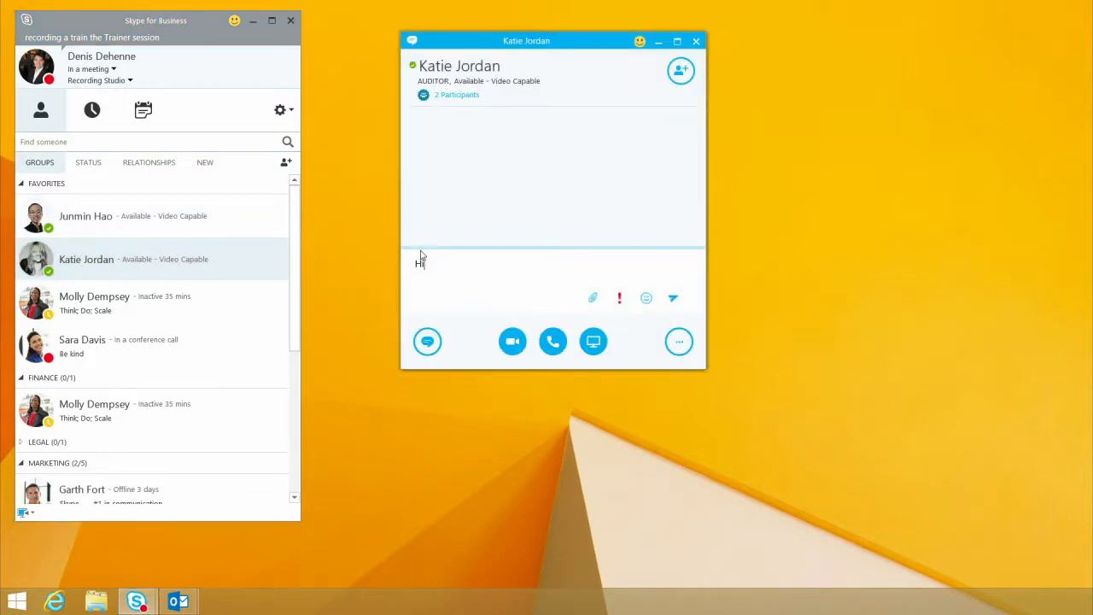
pyautogui.press('Return')
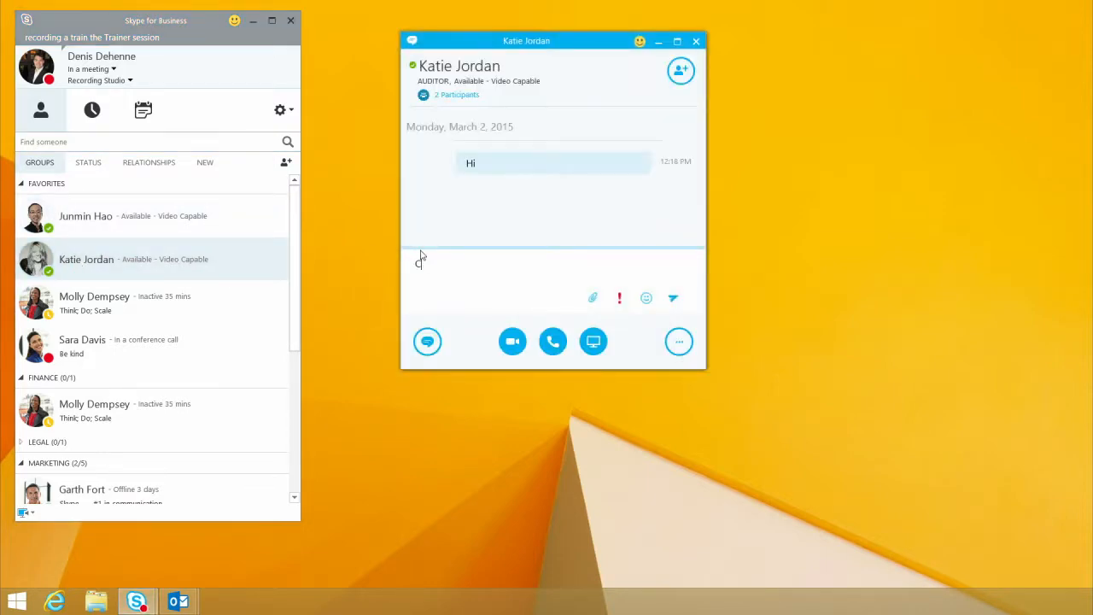
pyautogui.write('Can you IM ?')
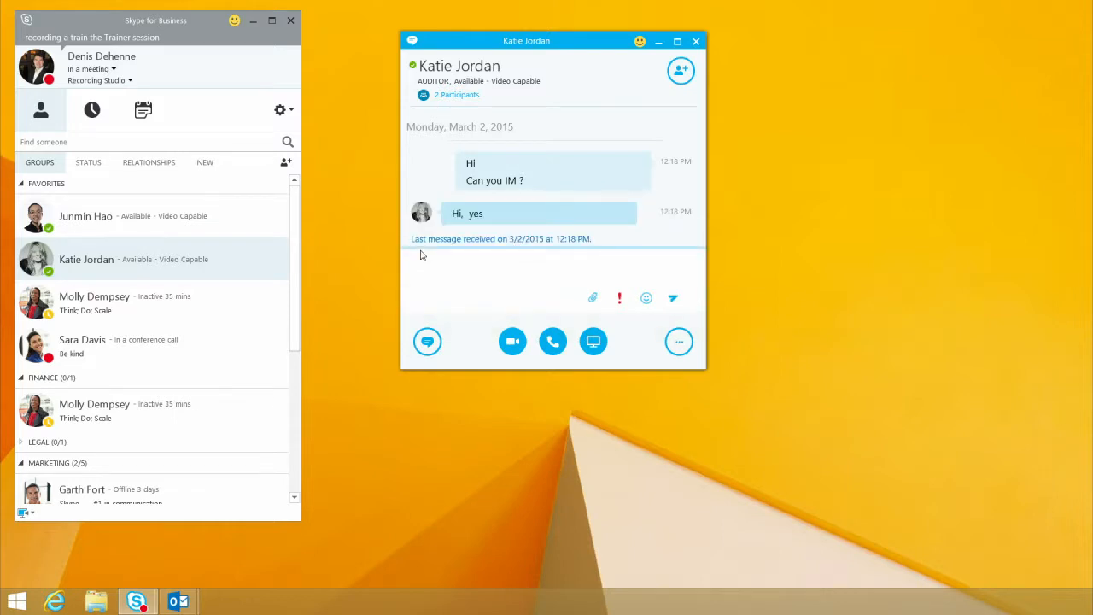
# Send 'Do you have the status report we talked about' and begin typing 'can you send'.
pyautogui.write('Do')
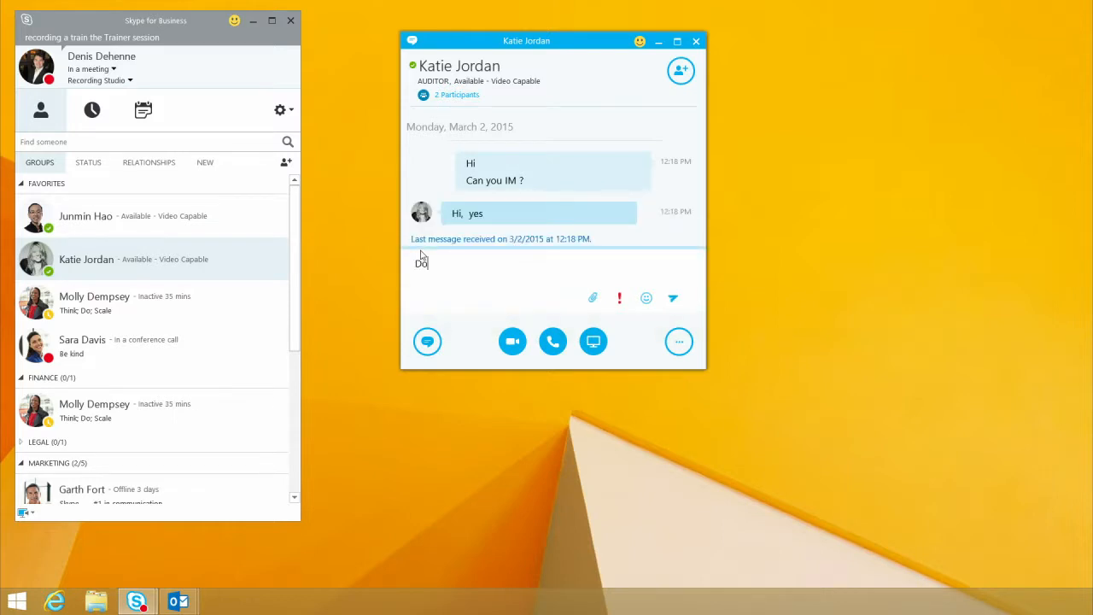
pyautogui.write('y')
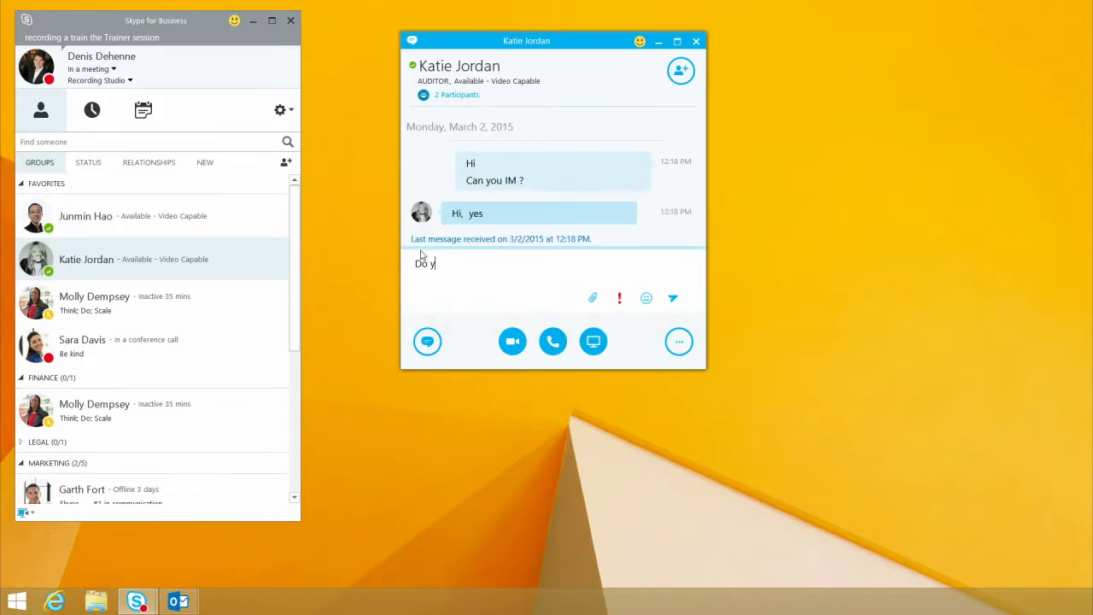
pyautogui.write('ou have the sta')
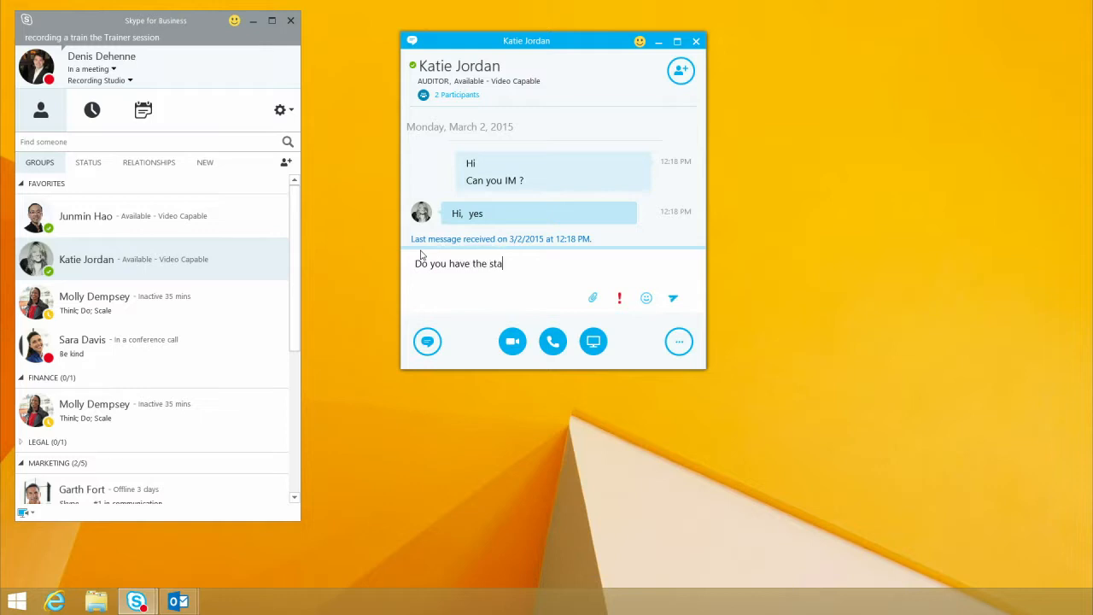
pyautogui.write('tus report we')
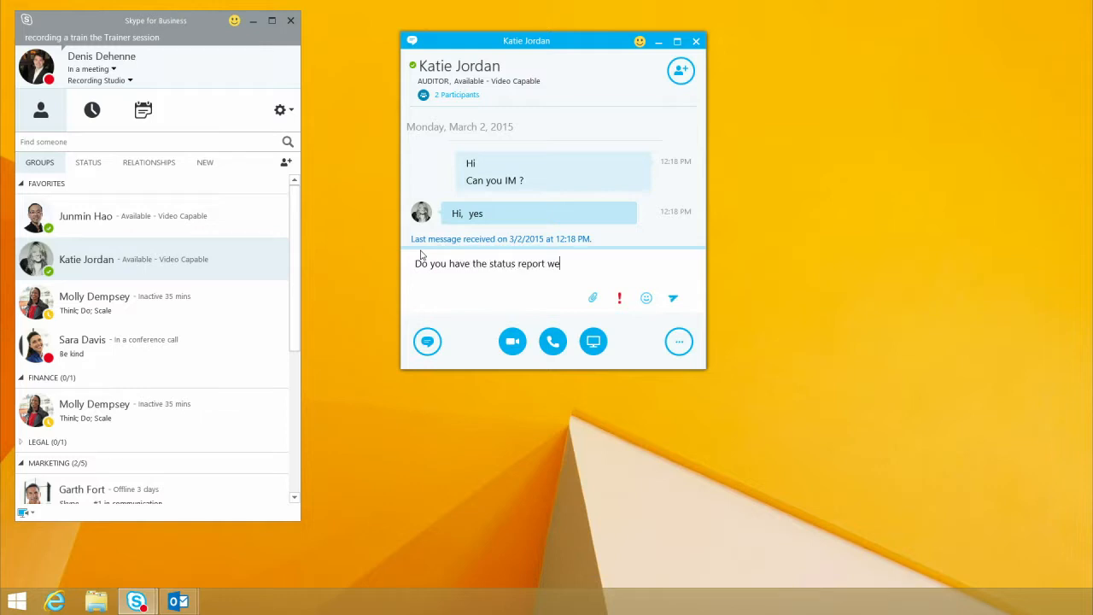
pyautogui.write('talked')
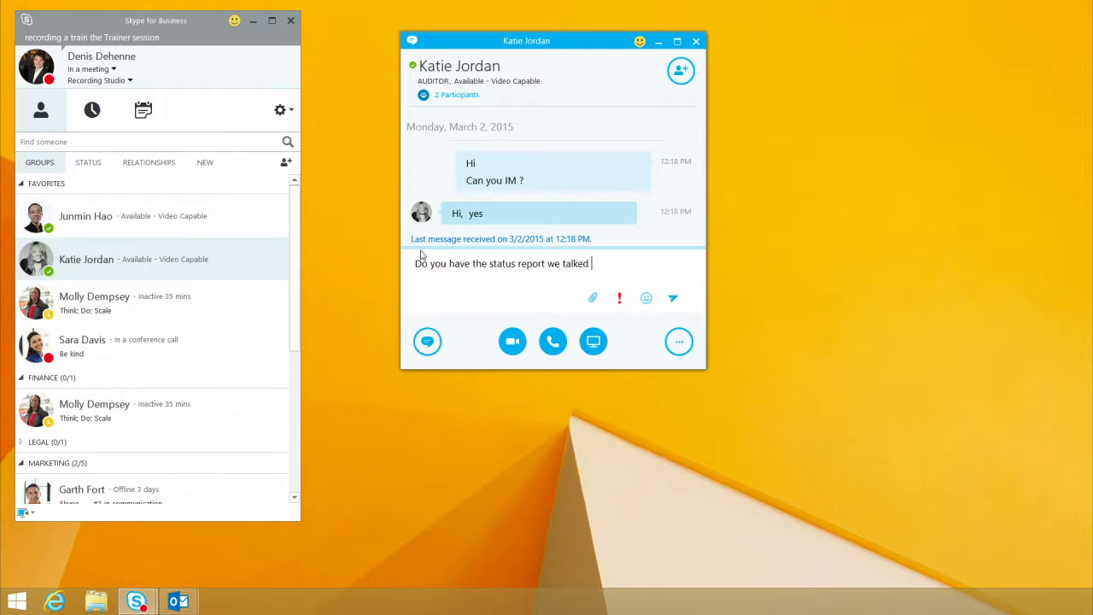
pyautogui.press('Return')
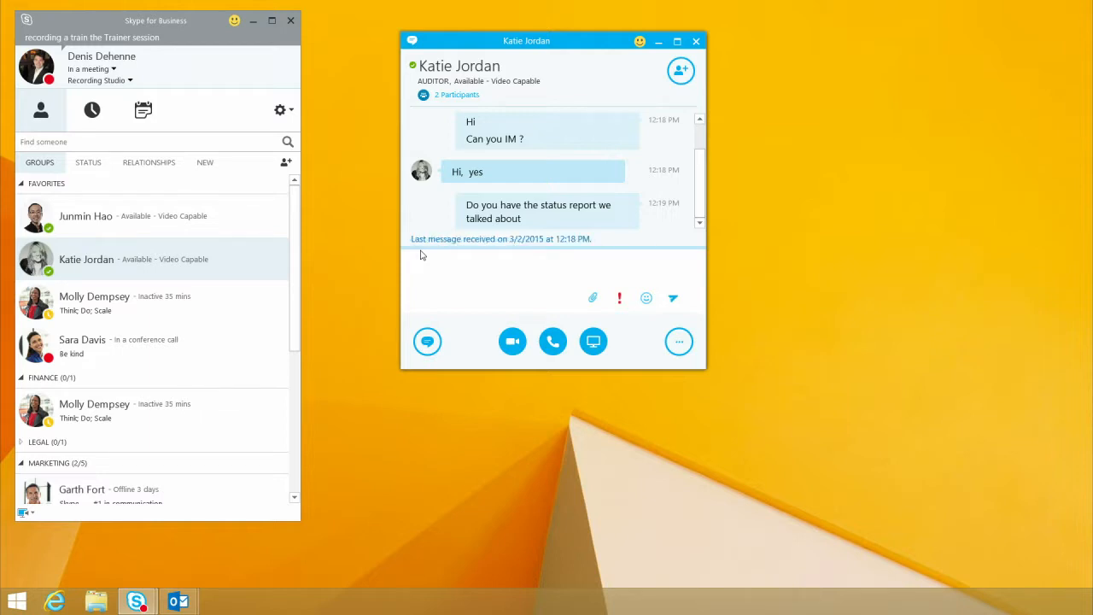
pyautogui.write('can you send')
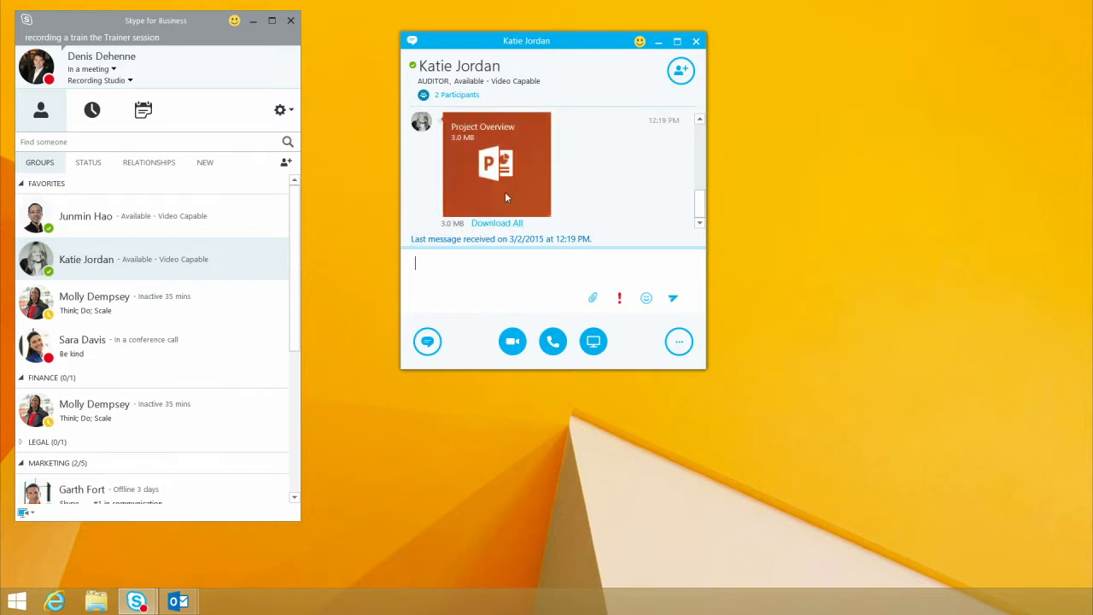
# Download the received Project Overview PowerPoint file from the conversation.
pyautogui.click(495, 222)
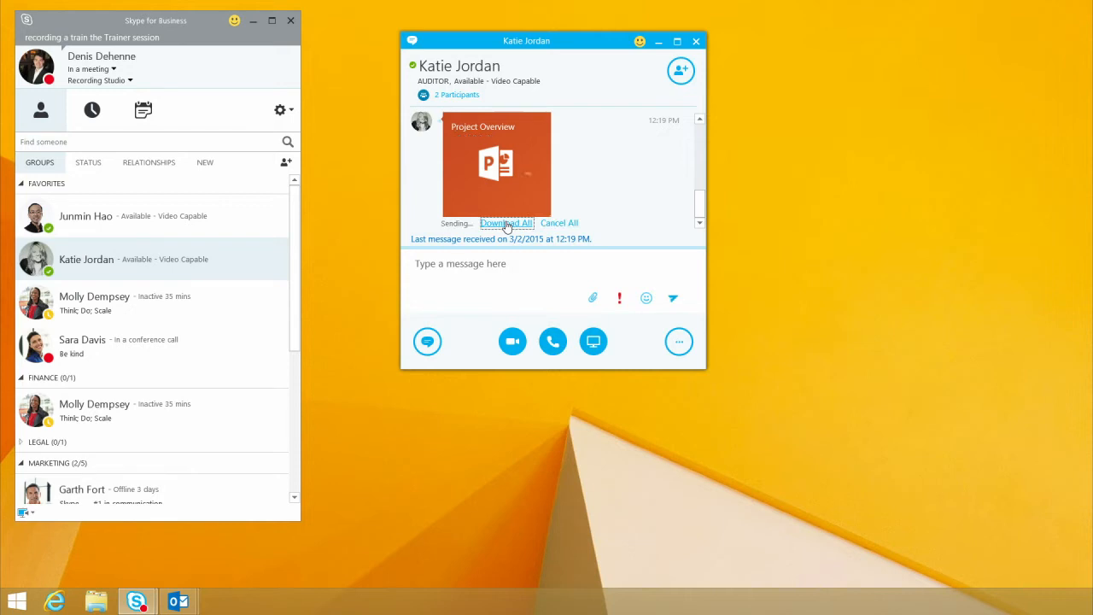